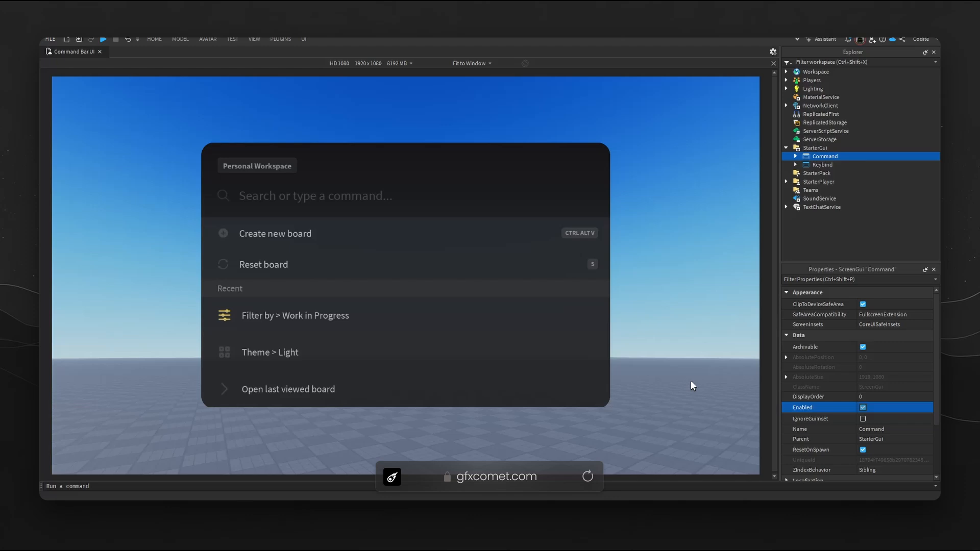
{"action": "mouse_move", "coordinate": [674, 213]}
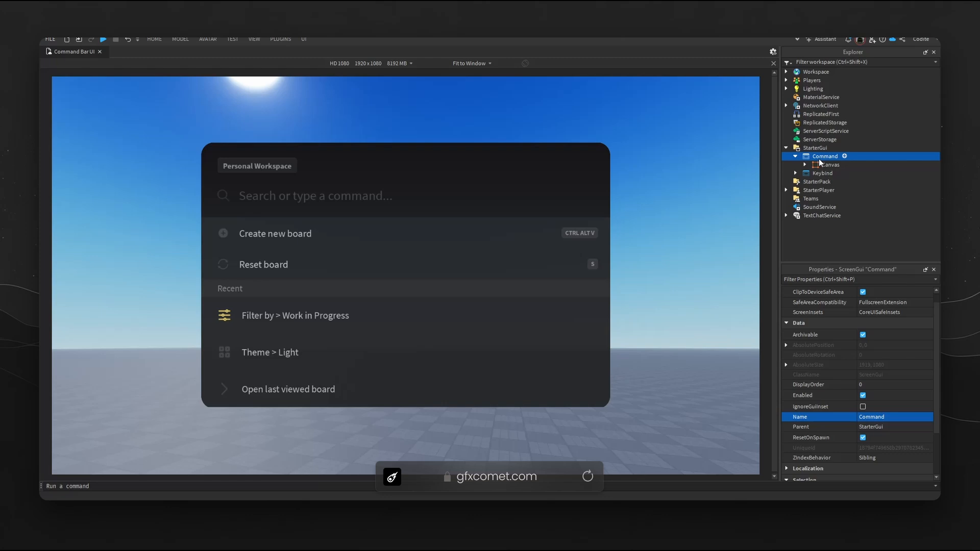
Step: Expand Canvas and CanvasGroup and inspect the UIStroke, UIScale and UICorner objects
{"action": "left_click", "coordinate": [827, 164]}
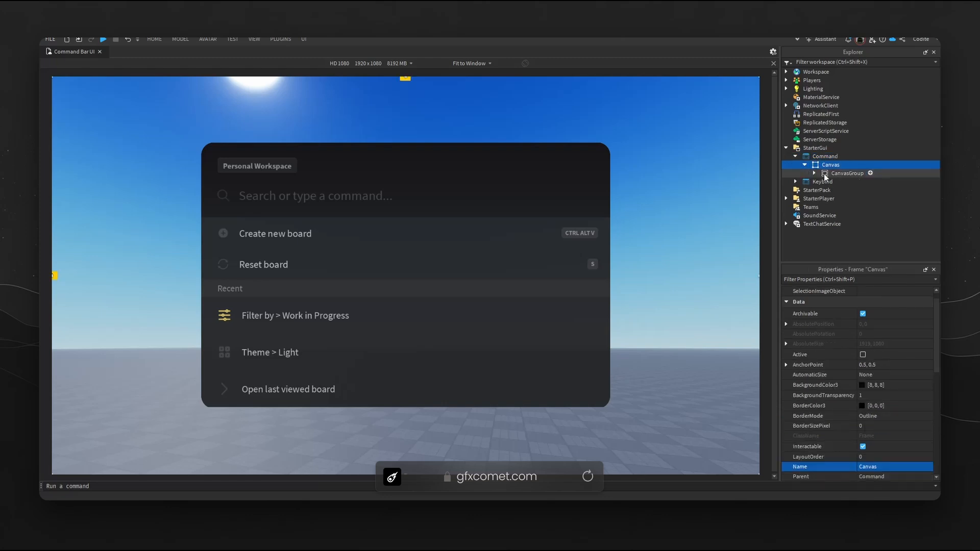
{"action": "left_click", "coordinate": [847, 173]}
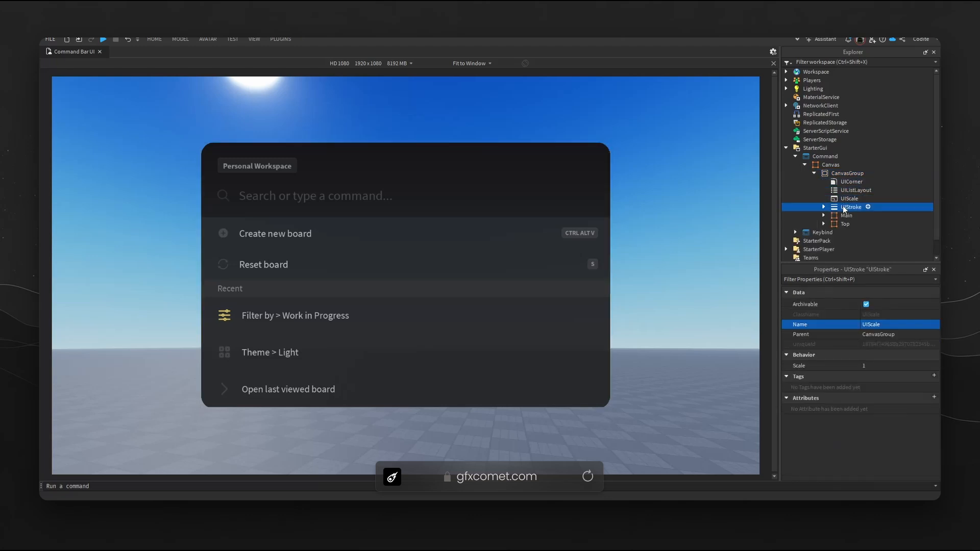
{"action": "left_click", "coordinate": [851, 207]}
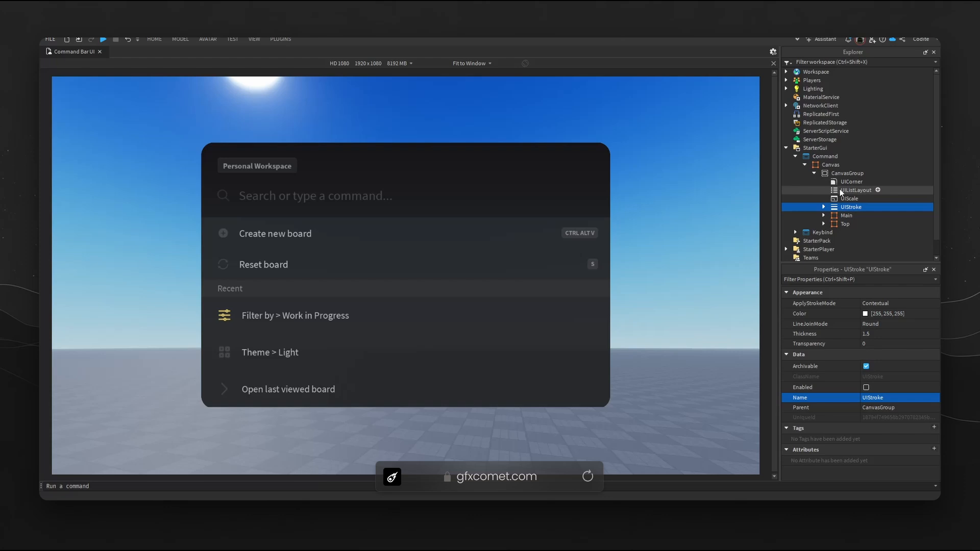
{"action": "left_click", "coordinate": [847, 215]}
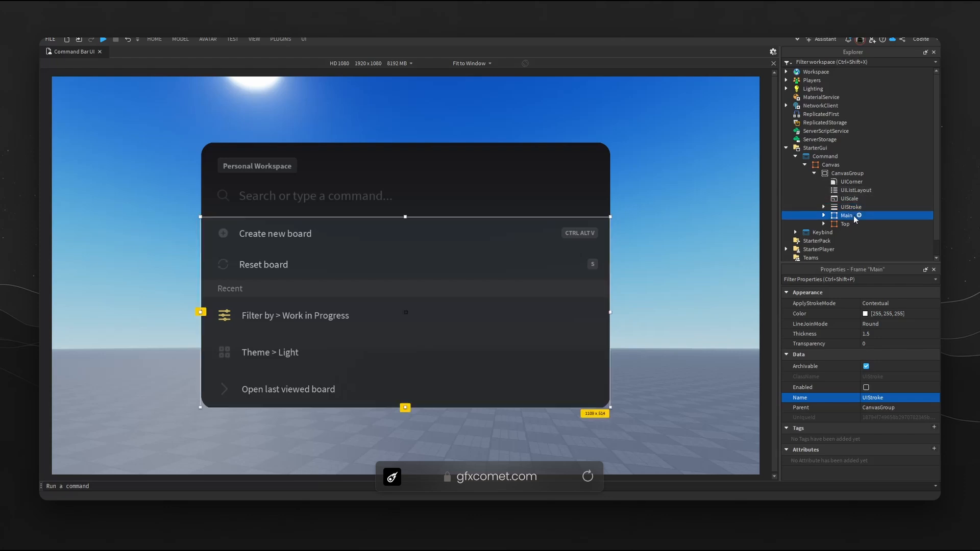
{"action": "left_click", "coordinate": [851, 198]}
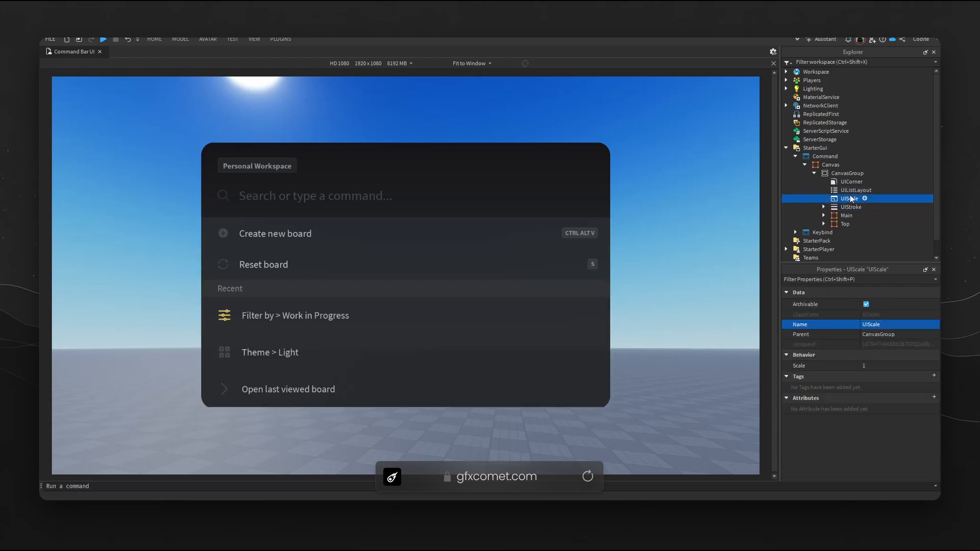
{"action": "left_click", "coordinate": [851, 182]}
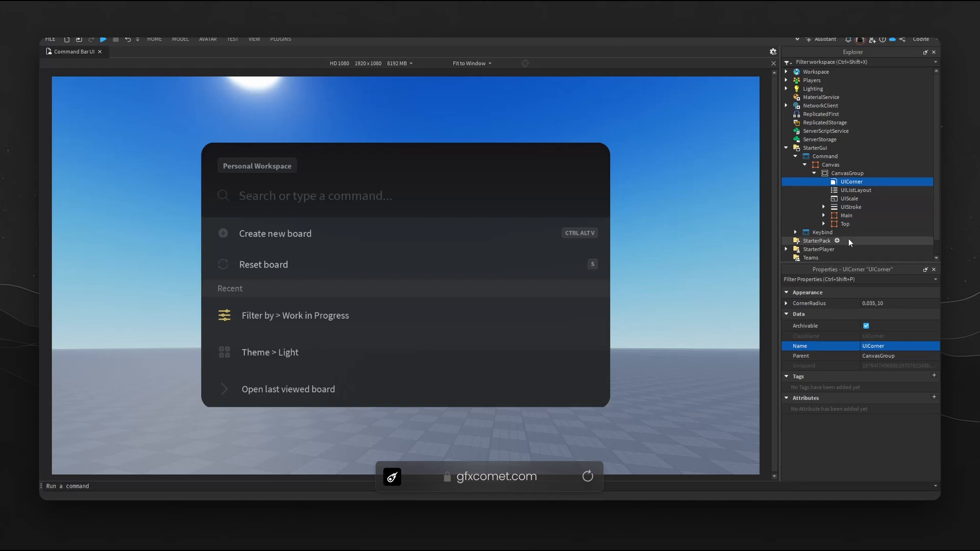
Step: Expand the Main frame to show its children, then select CanvasGroup
{"action": "left_click", "coordinate": [847, 216]}
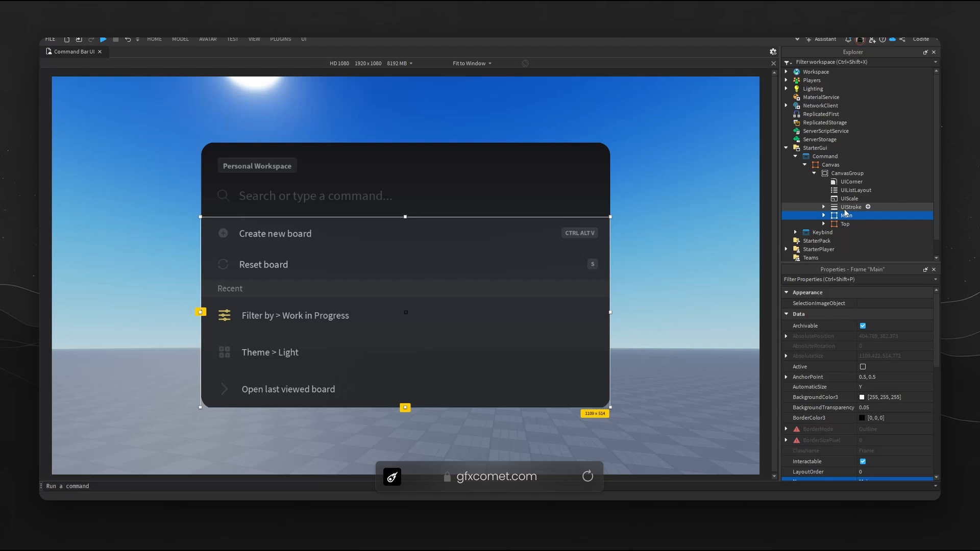
{"action": "left_click", "coordinate": [824, 215]}
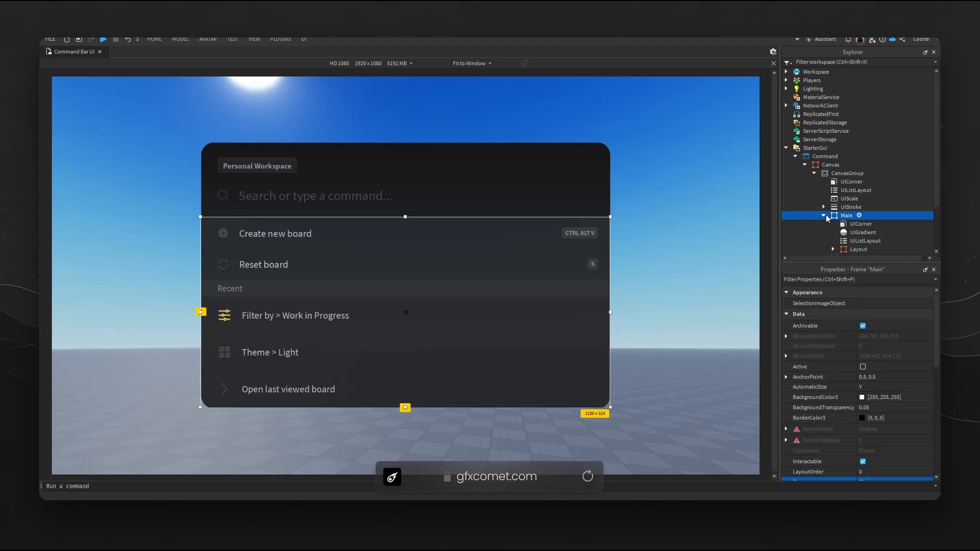
{"action": "scroll", "scroll_direction": "down", "scroll_amount": 3}
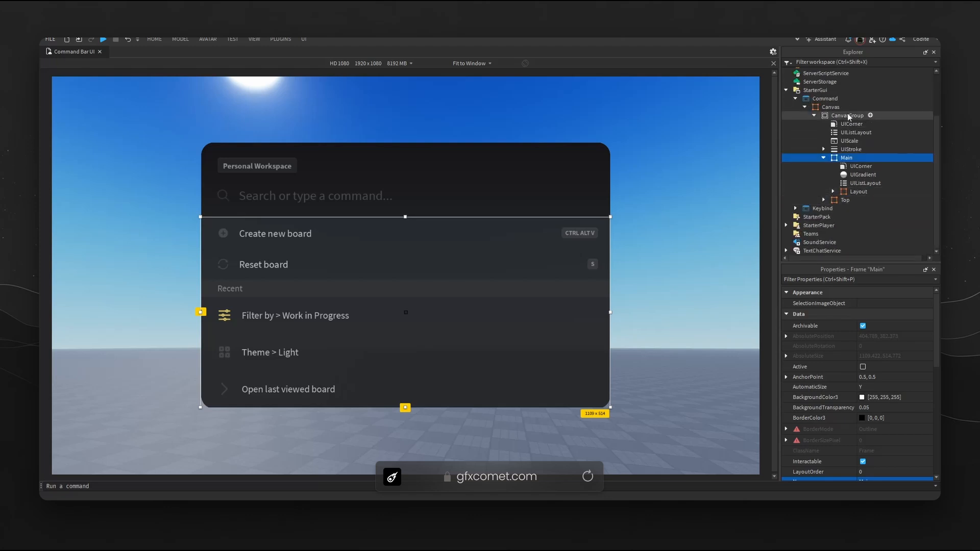
{"action": "left_click", "coordinate": [848, 116]}
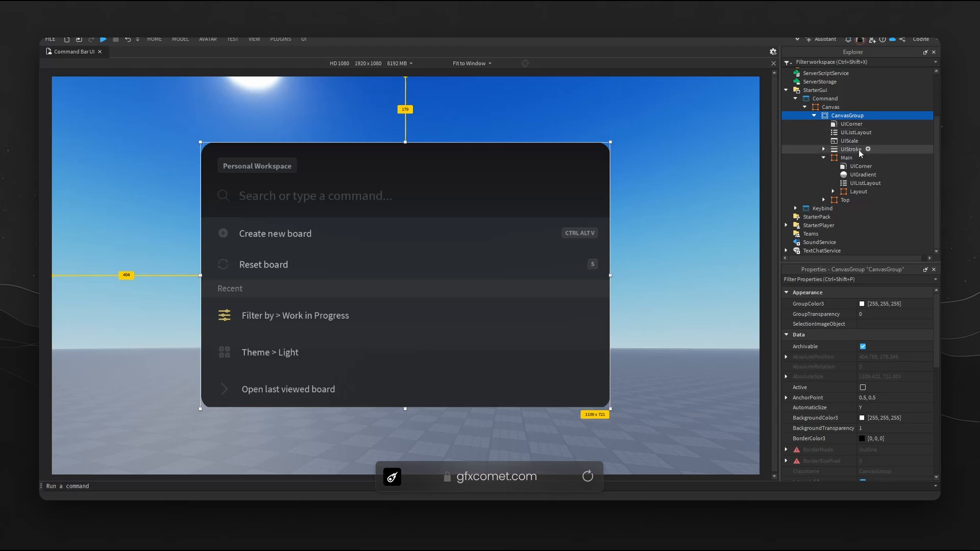
{"action": "mouse_move", "coordinate": [853, 166]}
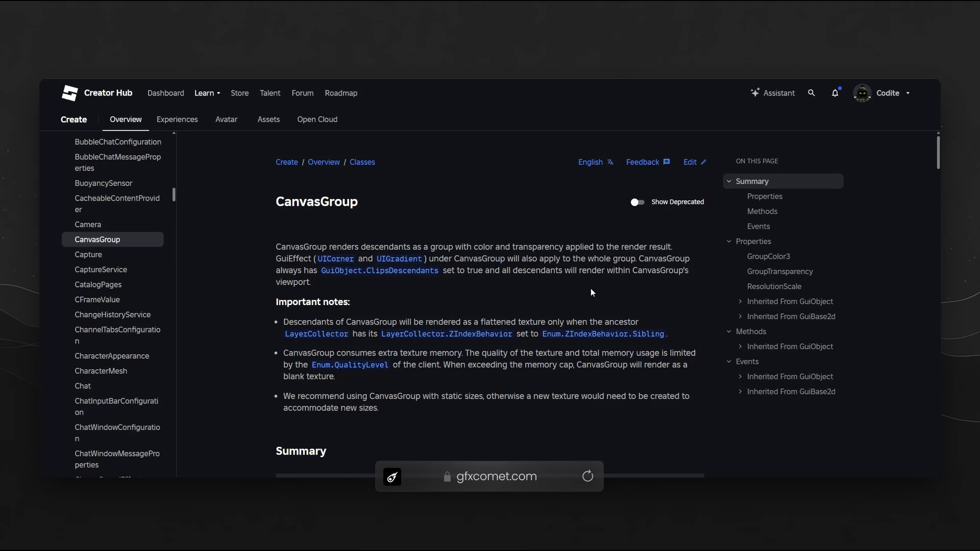
{"action": "mouse_move", "coordinate": [608, 249]}
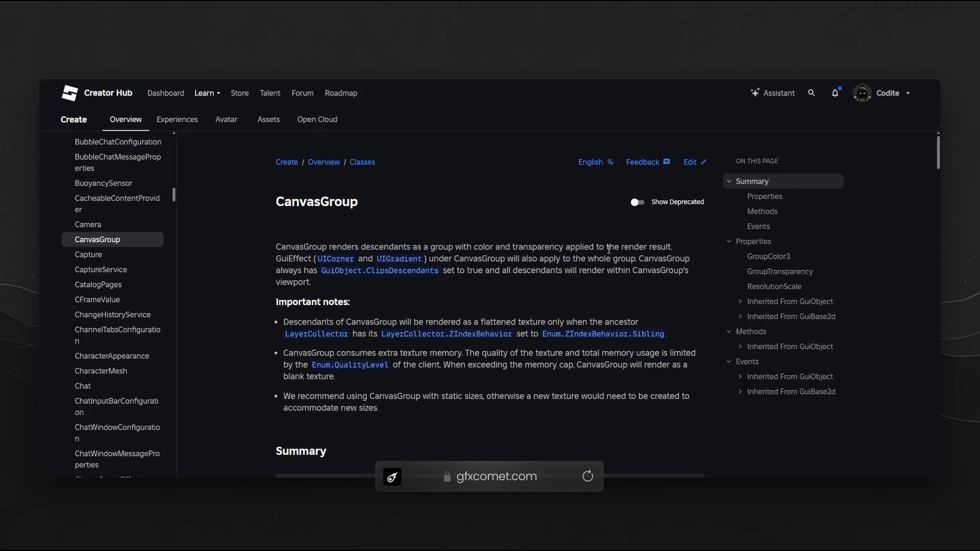
{"action": "mouse_move", "coordinate": [380, 267]}
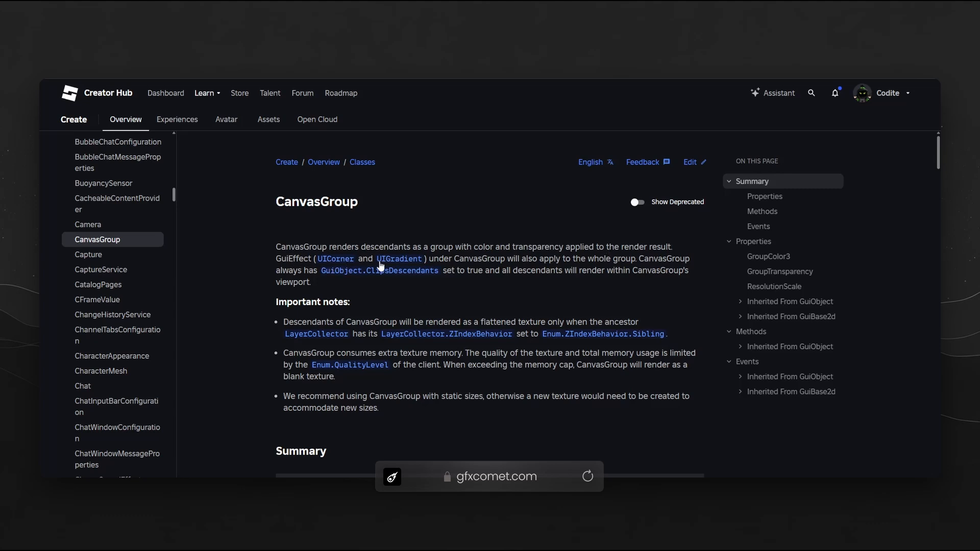
{"action": "mouse_move", "coordinate": [462, 266]}
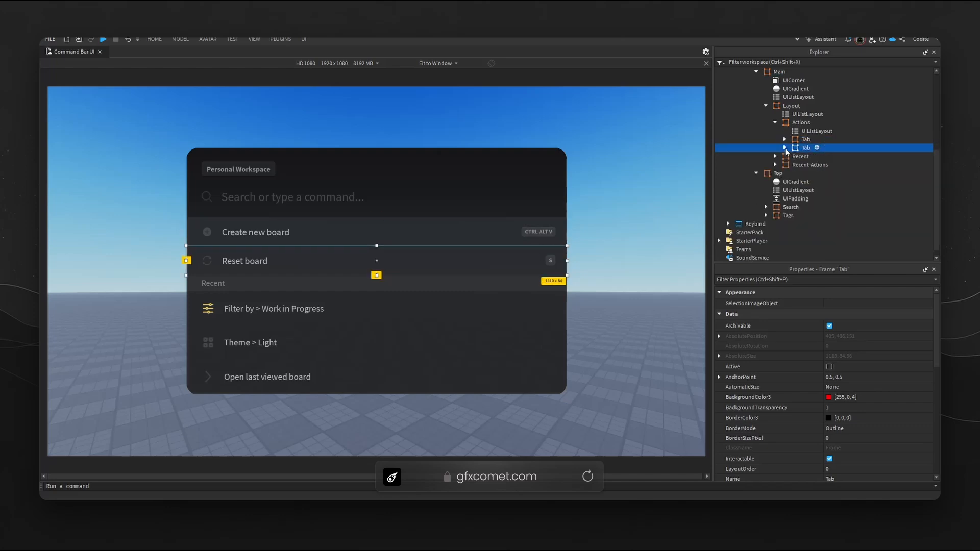
{"action": "mouse_move", "coordinate": [765, 150]}
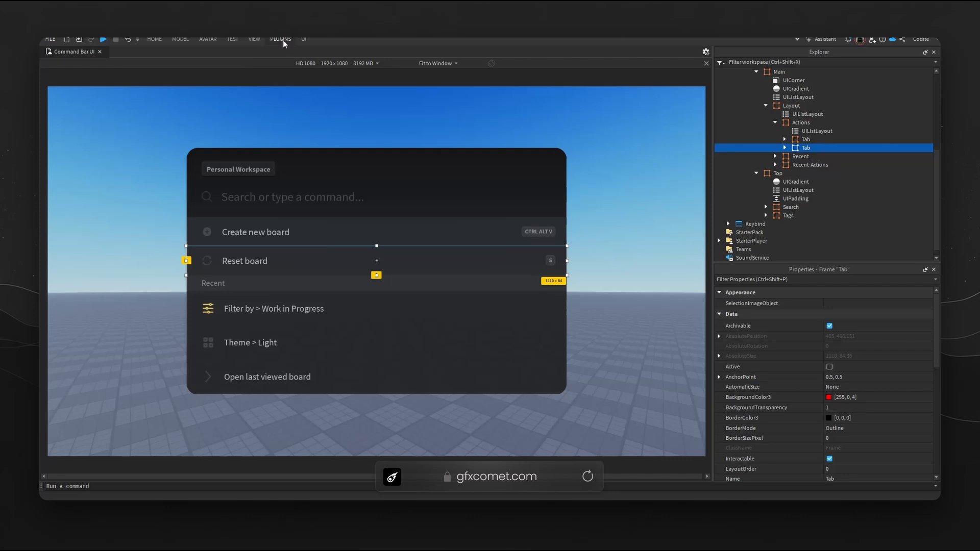
Step: Convert the Tab frame into an ImageButton with the Reclass plugin and close its window
{"action": "left_click", "coordinate": [279, 39]}
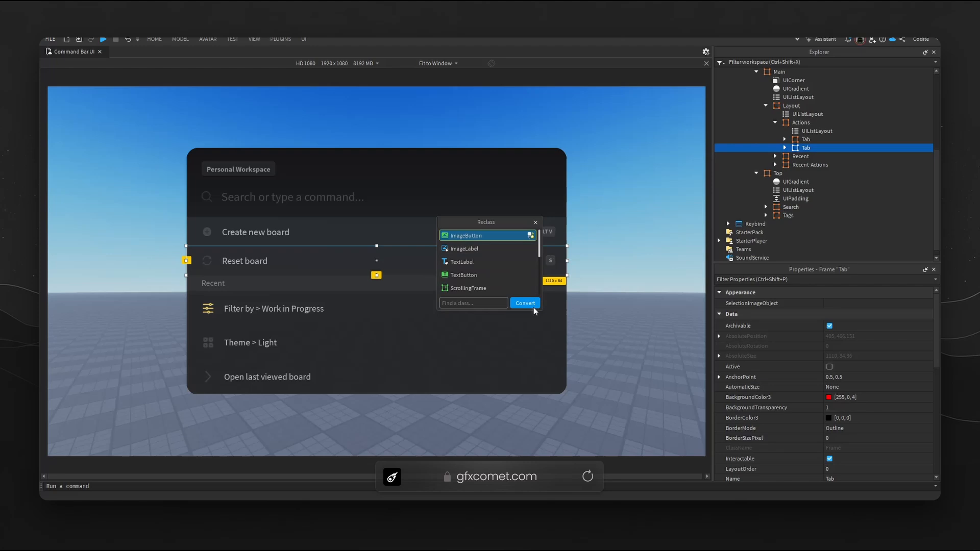
{"action": "left_click", "coordinate": [524, 303]}
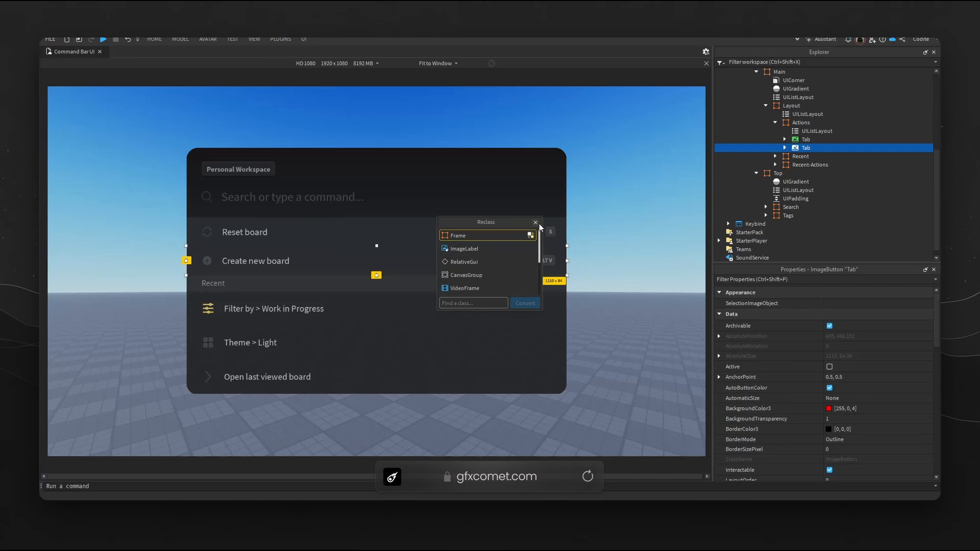
{"action": "left_click", "coordinate": [534, 222]}
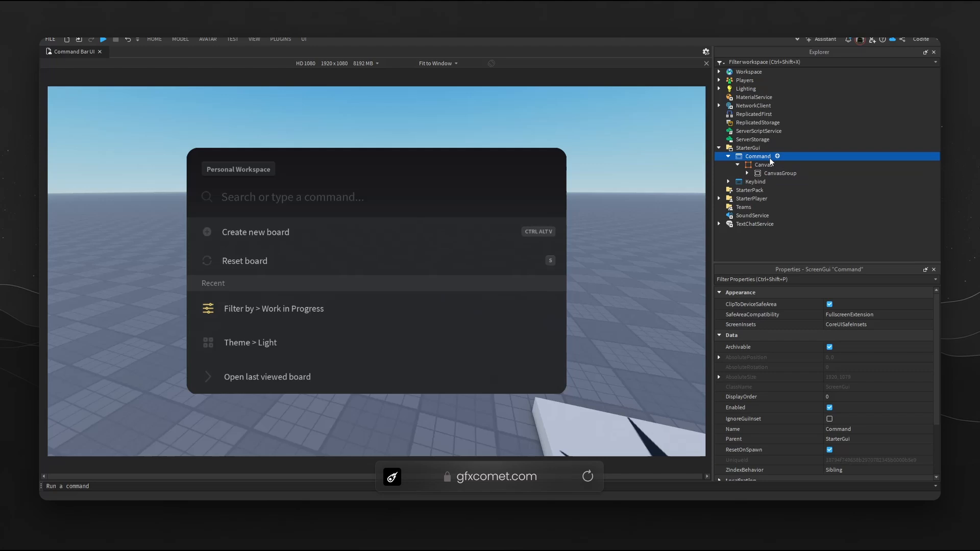
Step: Insert a new Frame under Command sized {1,0},{1,0} to fill the screen
{"action": "left_click", "coordinate": [762, 165]}
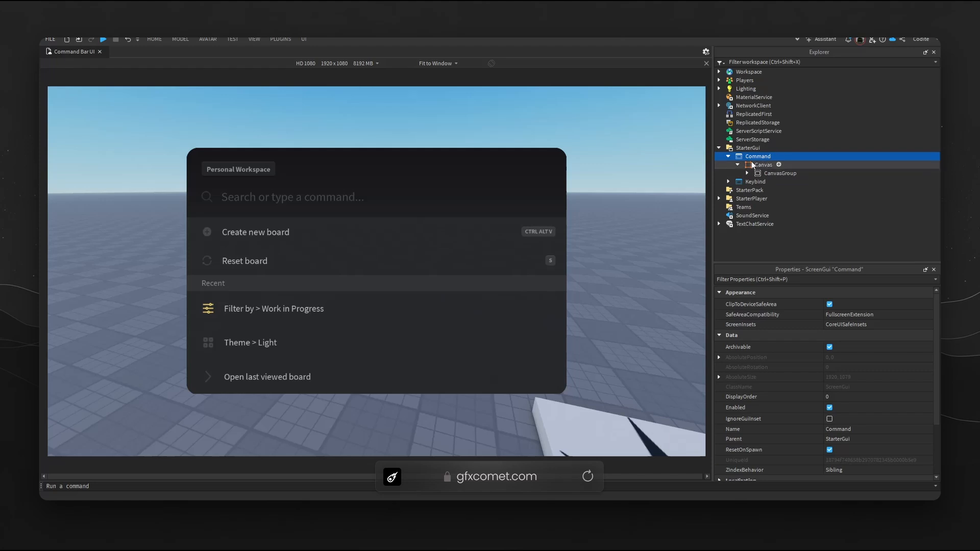
{"action": "left_click", "coordinate": [764, 164]}
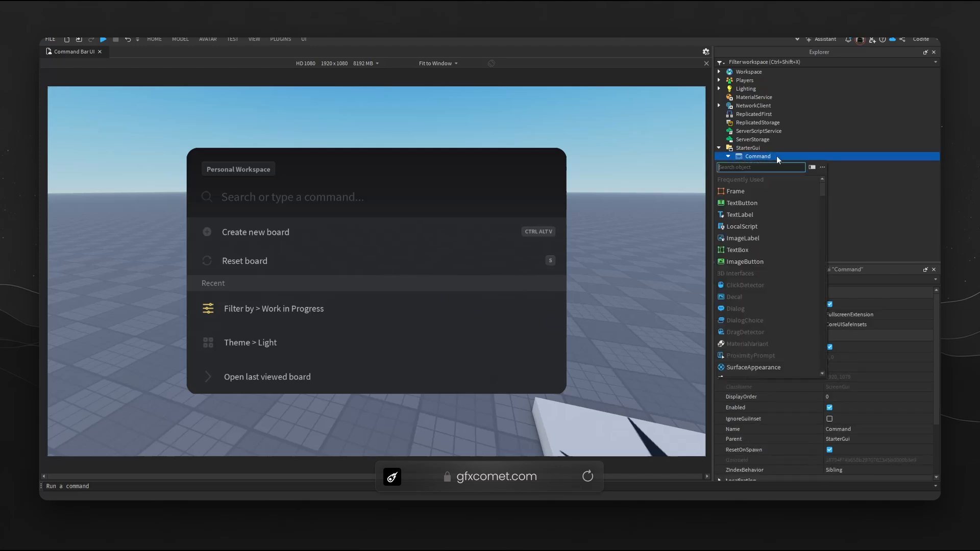
{"action": "left_click", "coordinate": [737, 191]}
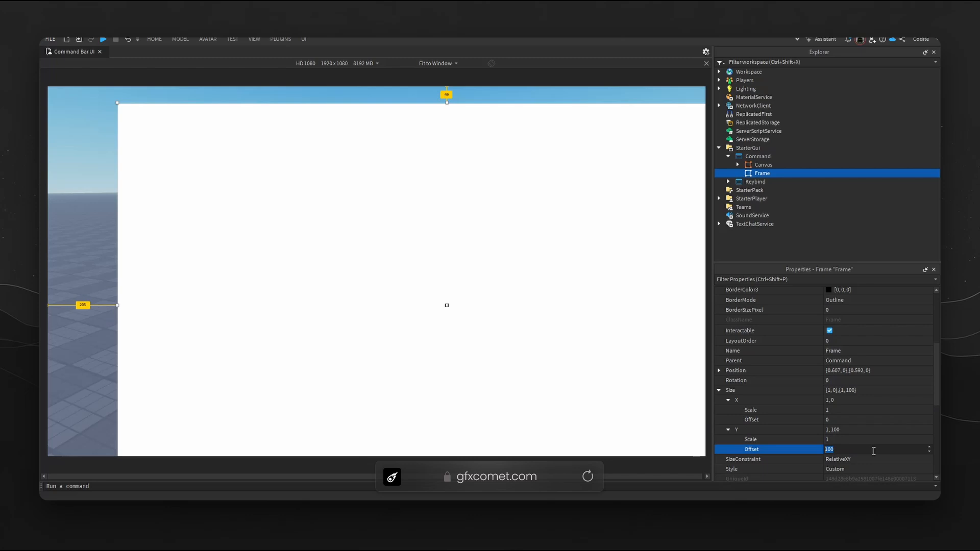
{"action": "type", "text": "0"}
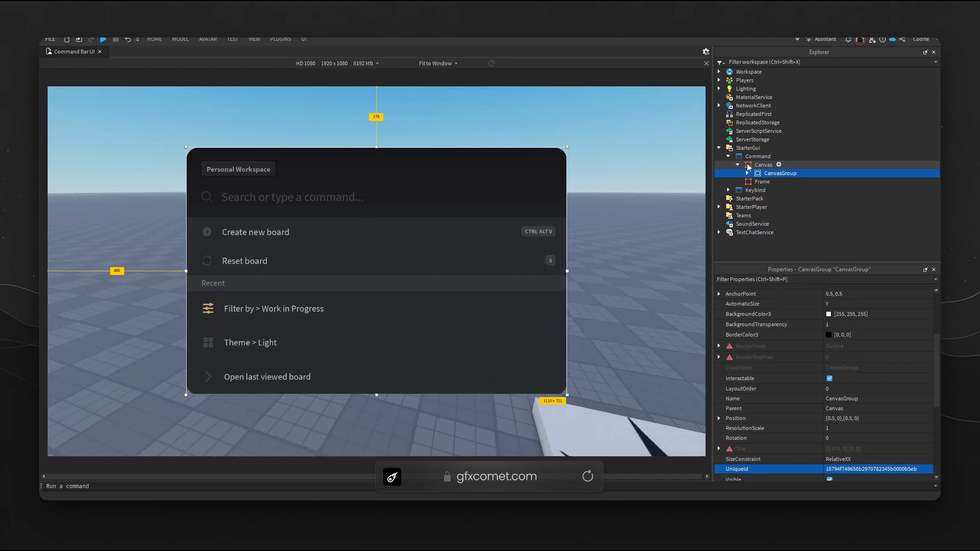
Step: Toggle the Canvas frame's Visible property
{"action": "left_click", "coordinate": [764, 165]}
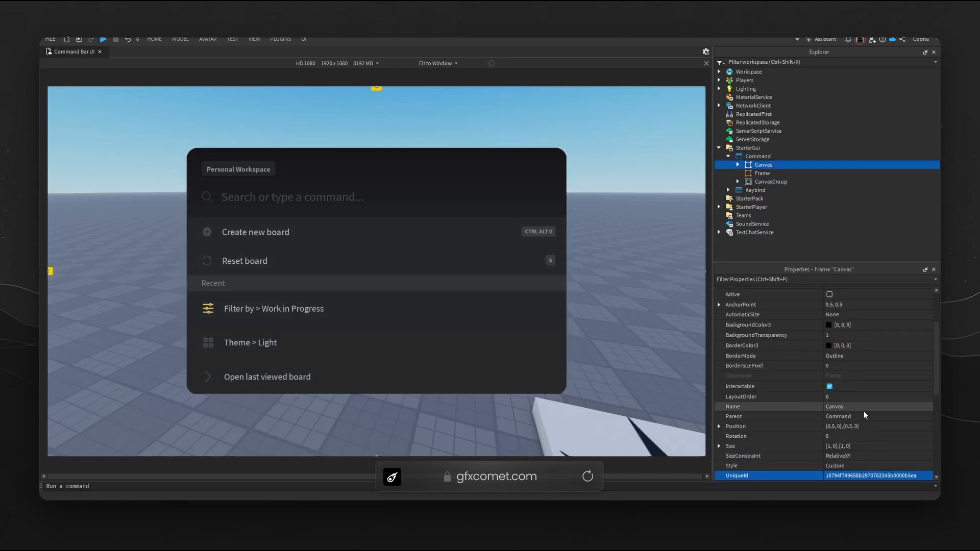
{"action": "scroll", "scroll_direction": "down", "scroll_amount": 3}
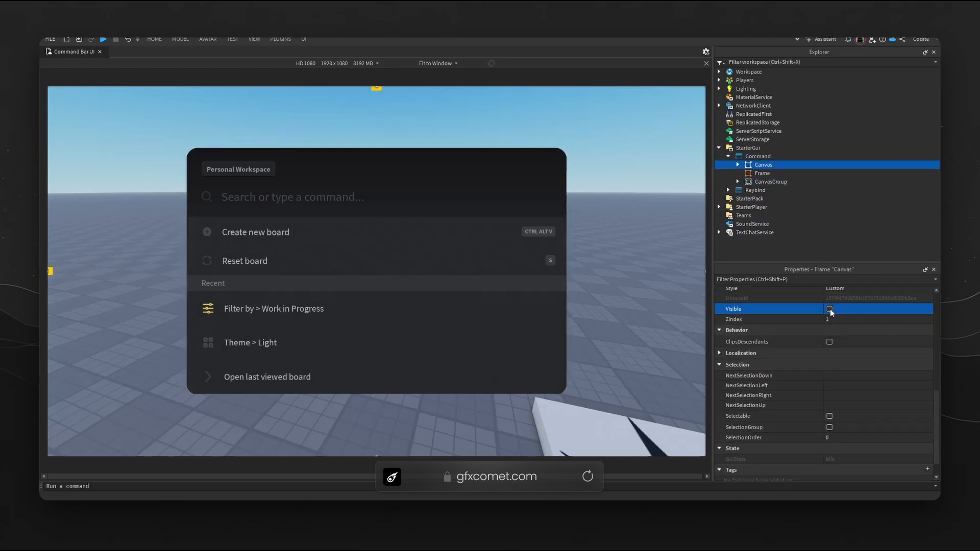
{"action": "left_click", "coordinate": [770, 182]}
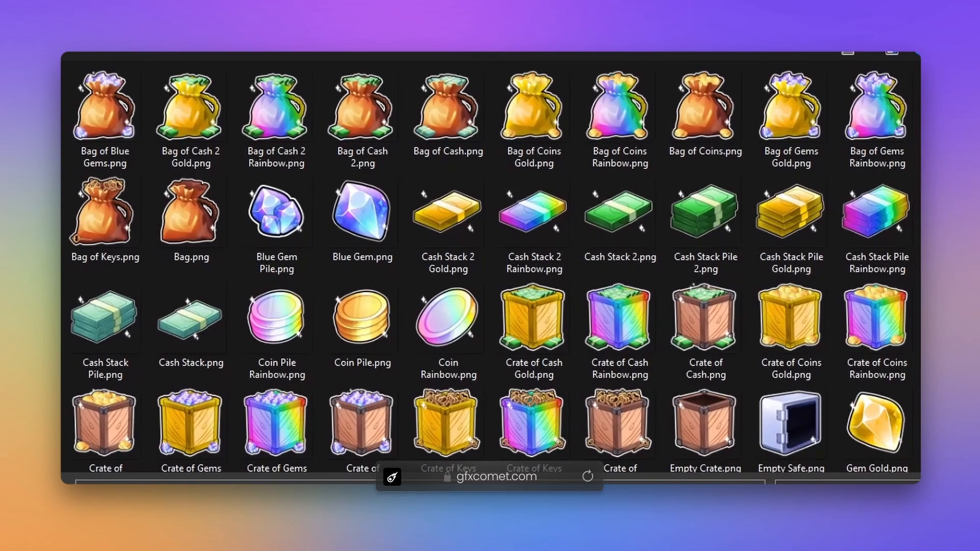
Step: Browse the folder of icon PNG files in File Explorer
{"action": "scroll", "scroll_direction": "down", "scroll_amount": 3}
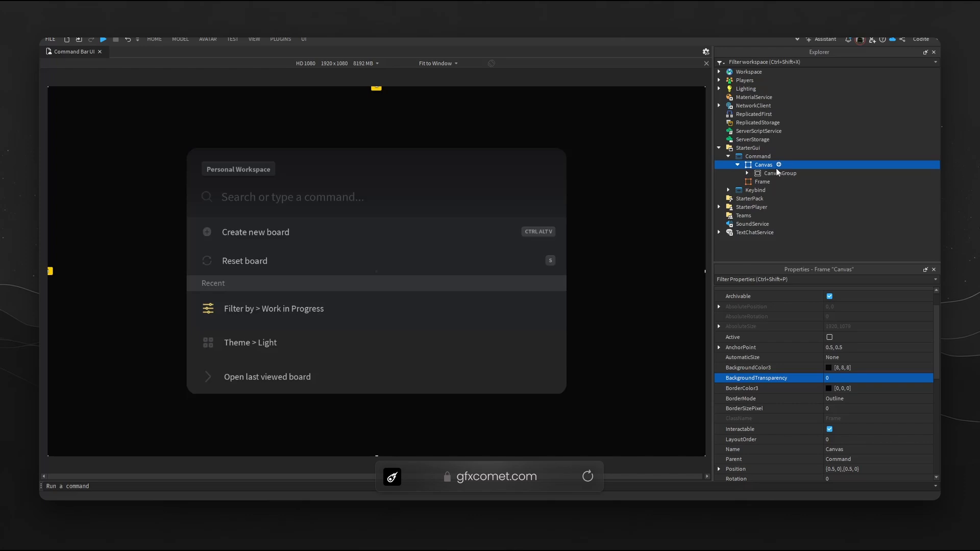
Step: Insert an ImageLabel inside Canvas and centre it at anchor 0.5,0.5 with size 1,1
{"action": "type", "text": "ima"}
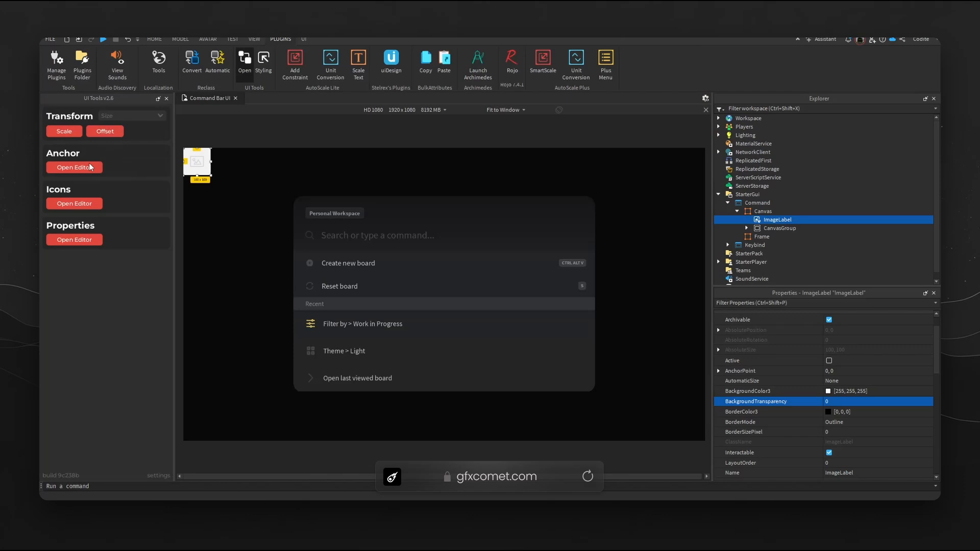
{"action": "left_click", "coordinate": [73, 166]}
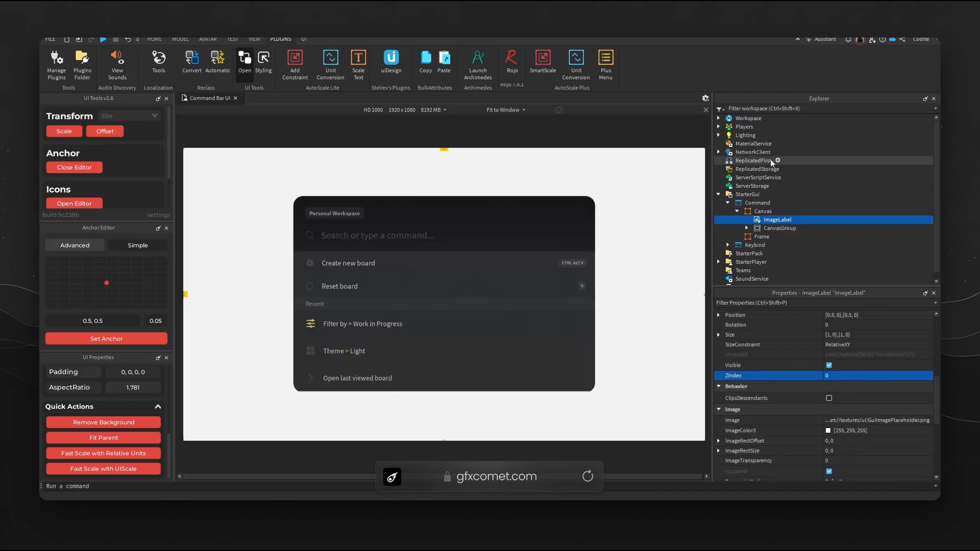
{"action": "mouse_move", "coordinate": [685, 282]}
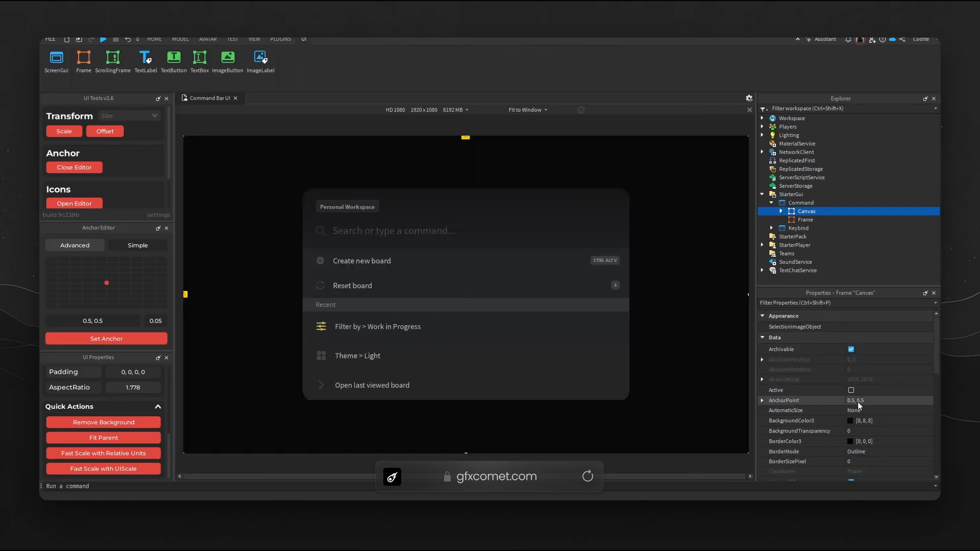
Step: Rename the black Frame under Command to Canvas and uncheck Visible
{"action": "left_click", "coordinate": [805, 219]}
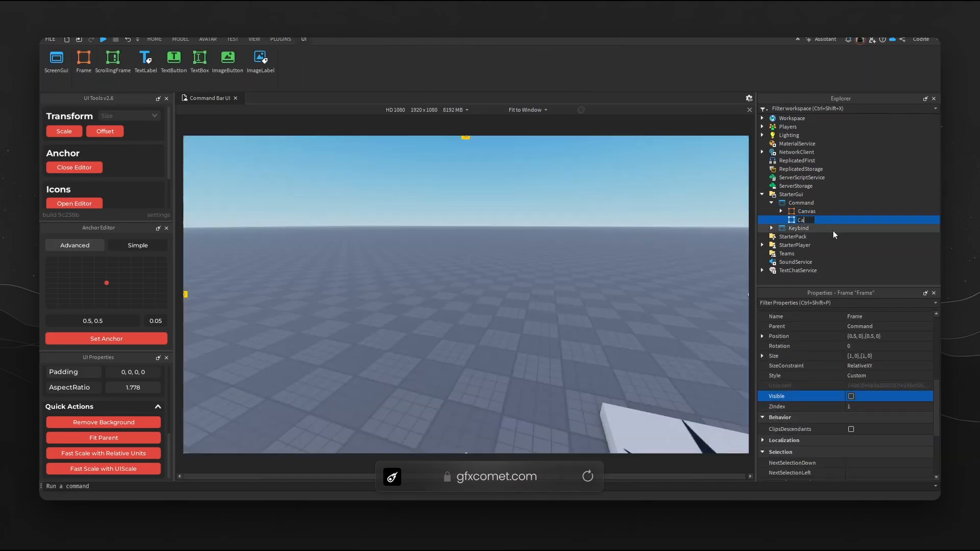
{"action": "left_click", "coordinate": [806, 220]}
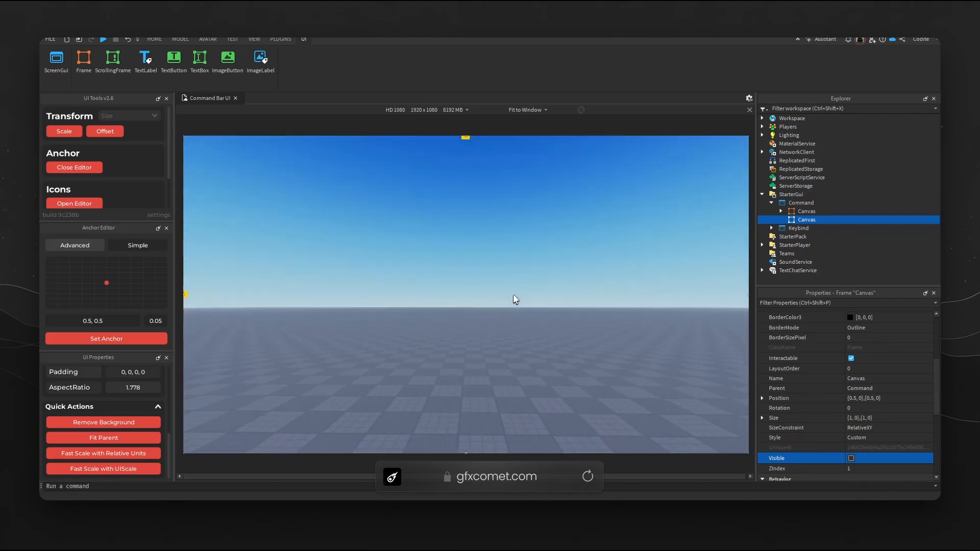
{"action": "left_click", "coordinate": [851, 459]}
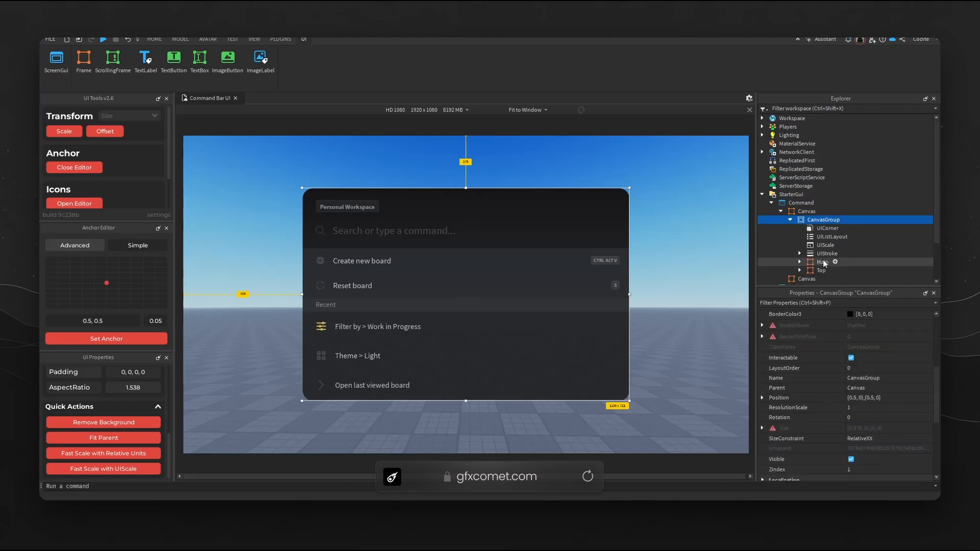
Step: Inspect the Top section, the 'Create new board' text label and the Template frame inside the tab
{"action": "left_click", "coordinate": [821, 269]}
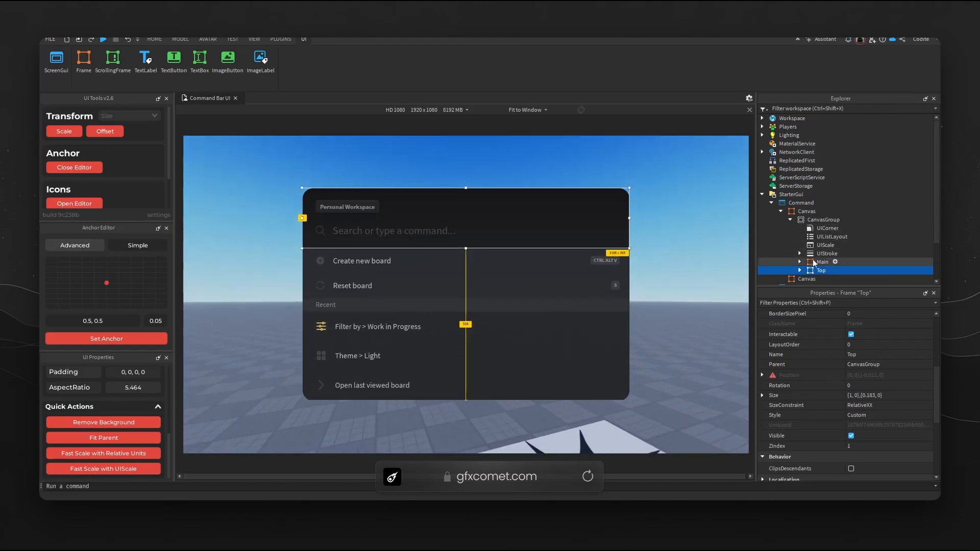
{"action": "left_click", "coordinate": [875, 257]}
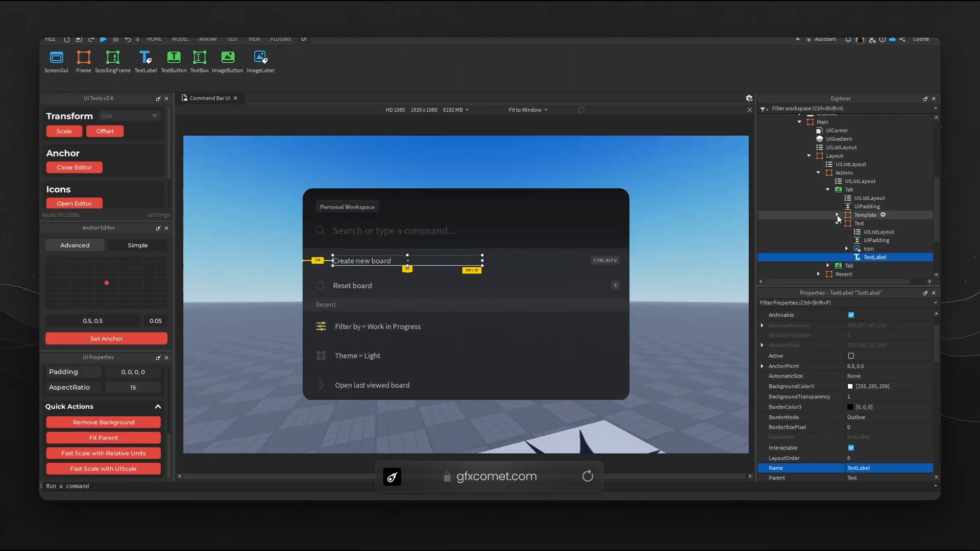
{"action": "left_click", "coordinate": [850, 190]}
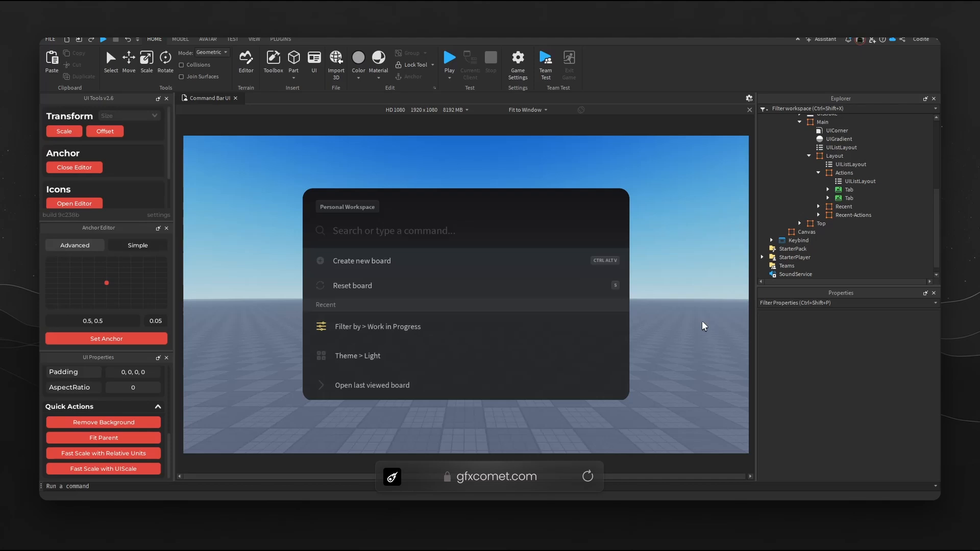
{"action": "mouse_move", "coordinate": [699, 328]}
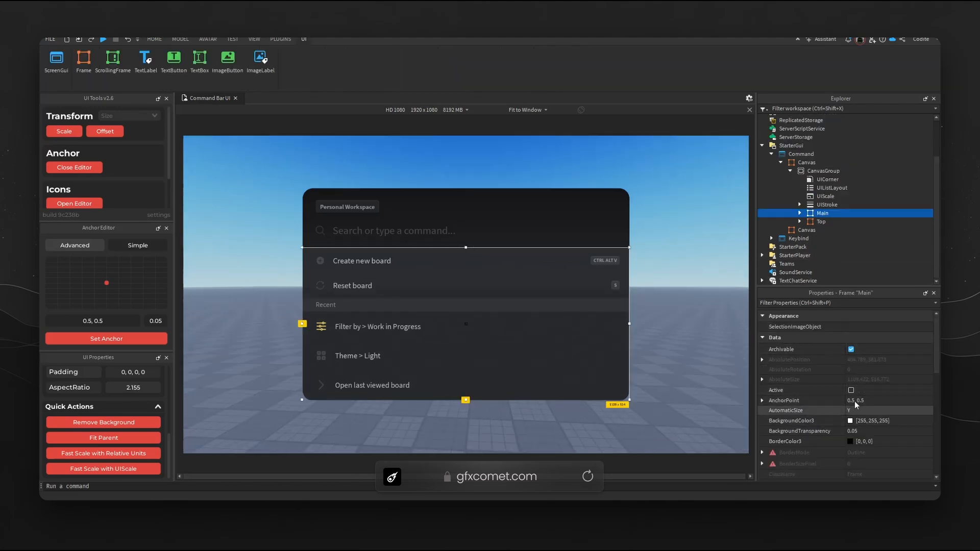
{"action": "left_click", "coordinate": [831, 188]}
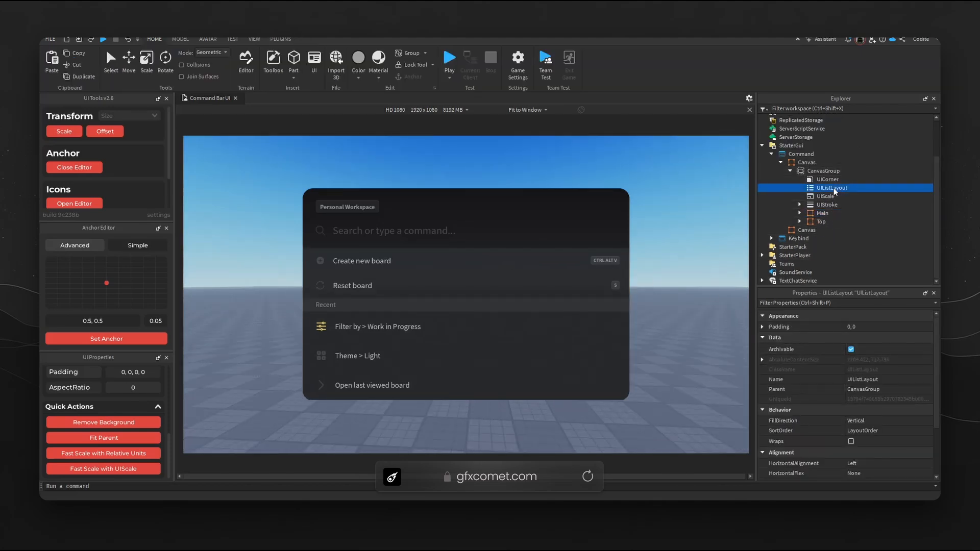
{"action": "scroll", "scroll_direction": "down", "scroll_amount": 3}
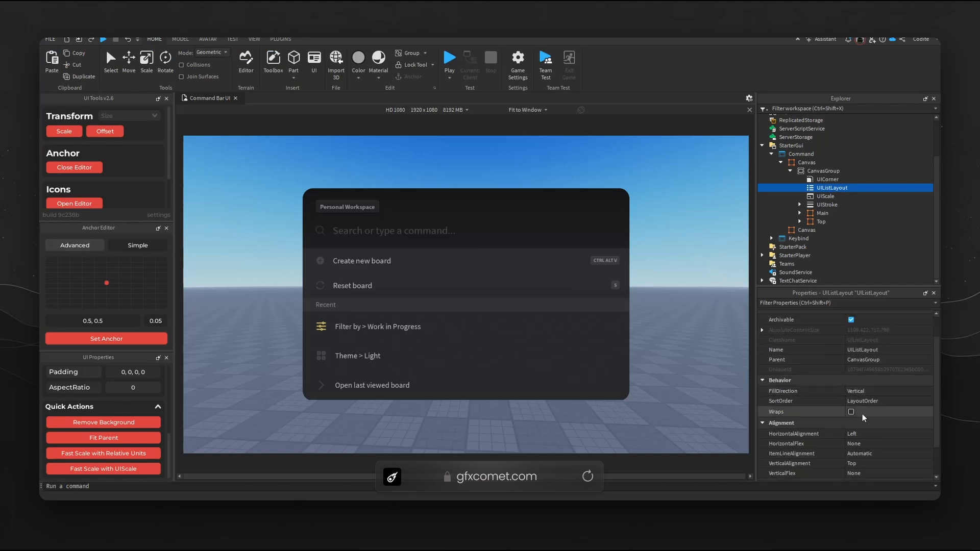
{"action": "scroll", "scroll_direction": "down", "scroll_amount": 3}
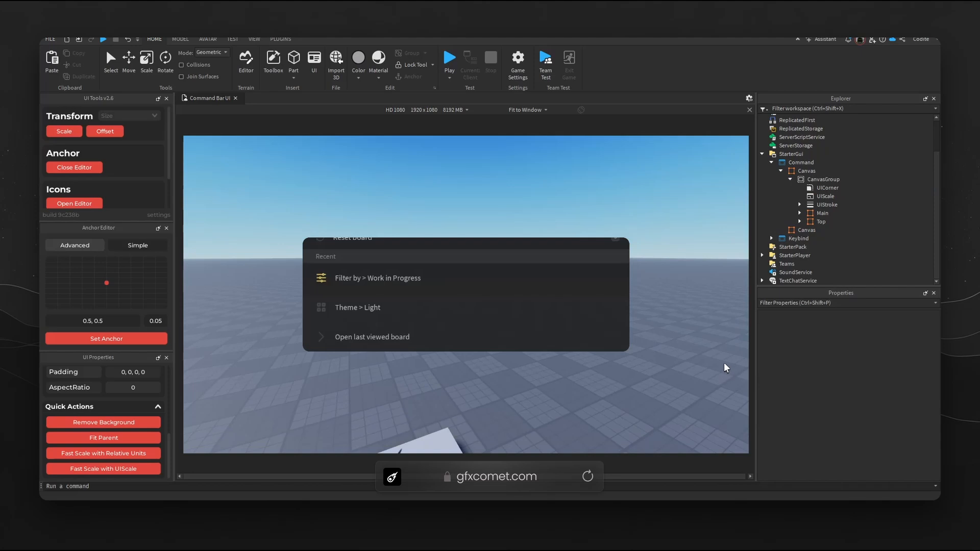
{"action": "left_click", "coordinate": [832, 196]}
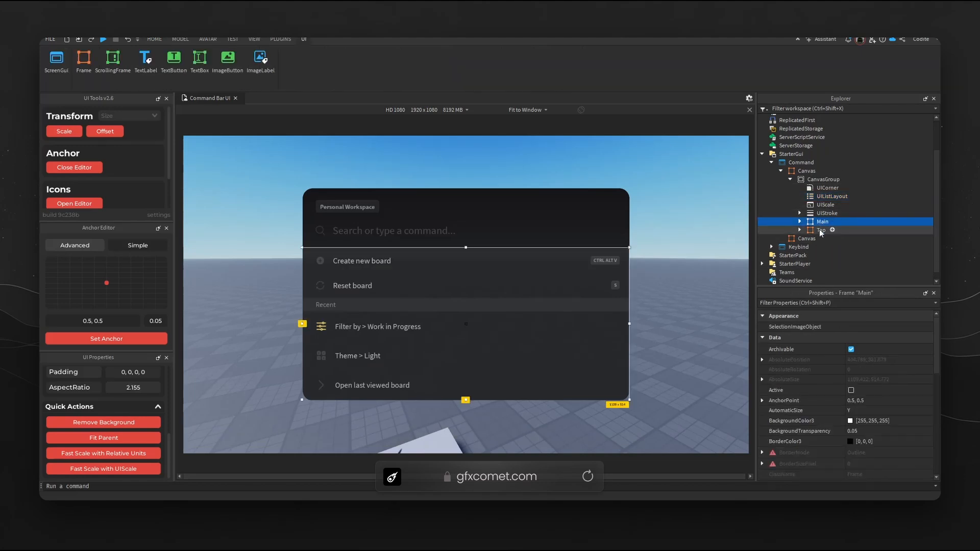
{"action": "left_click", "coordinate": [821, 230]}
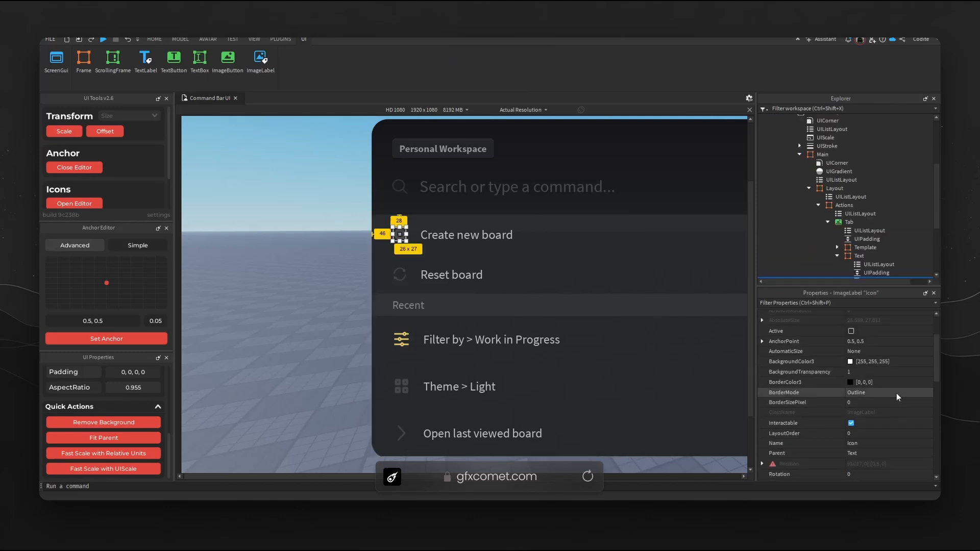
{"action": "left_click", "coordinate": [850, 404]}
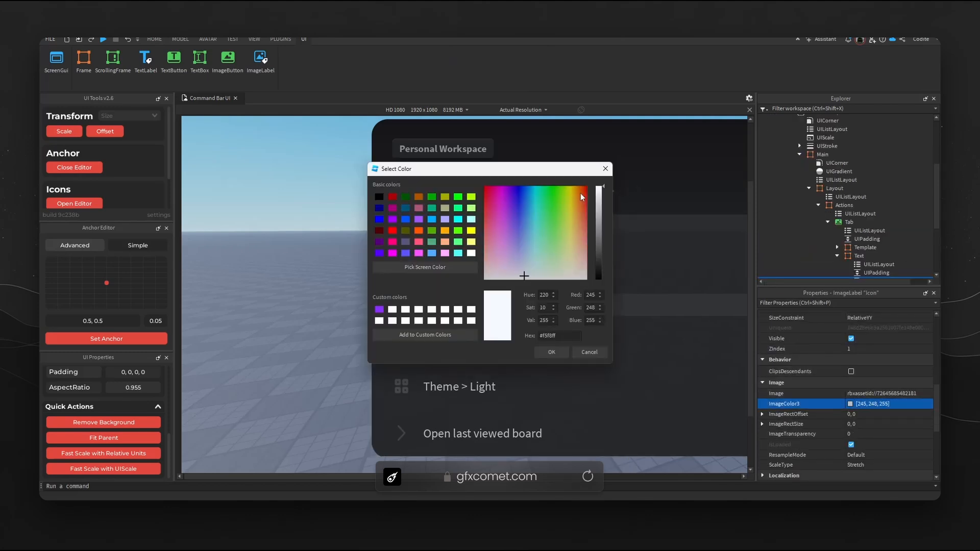
{"action": "left_click", "coordinate": [550, 352]}
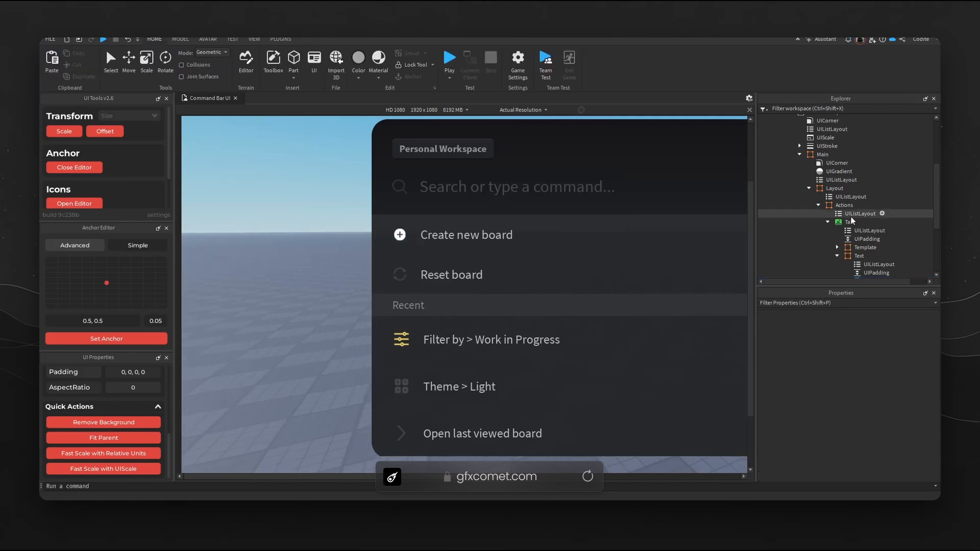
{"action": "left_click", "coordinate": [860, 255]}
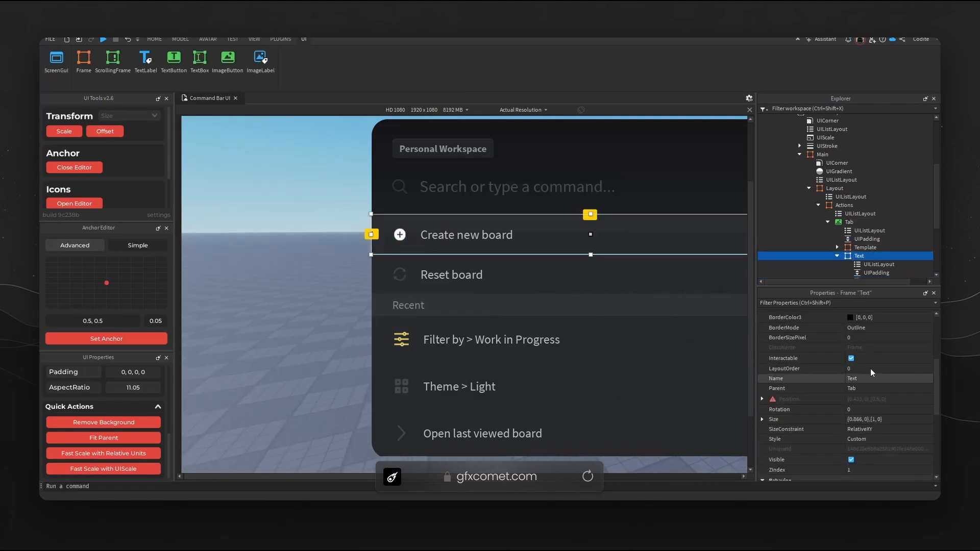
{"action": "left_click", "coordinate": [868, 274]}
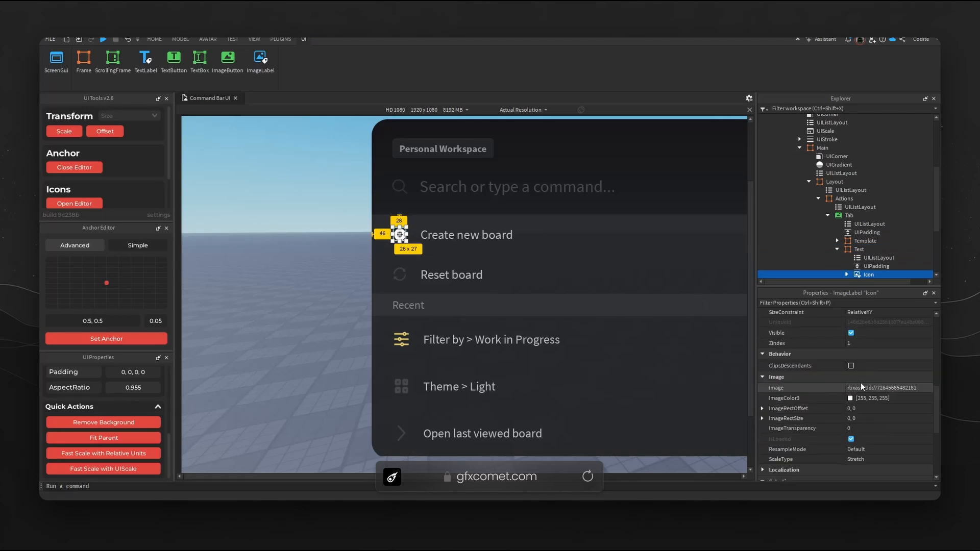
{"action": "left_click", "coordinate": [871, 398]}
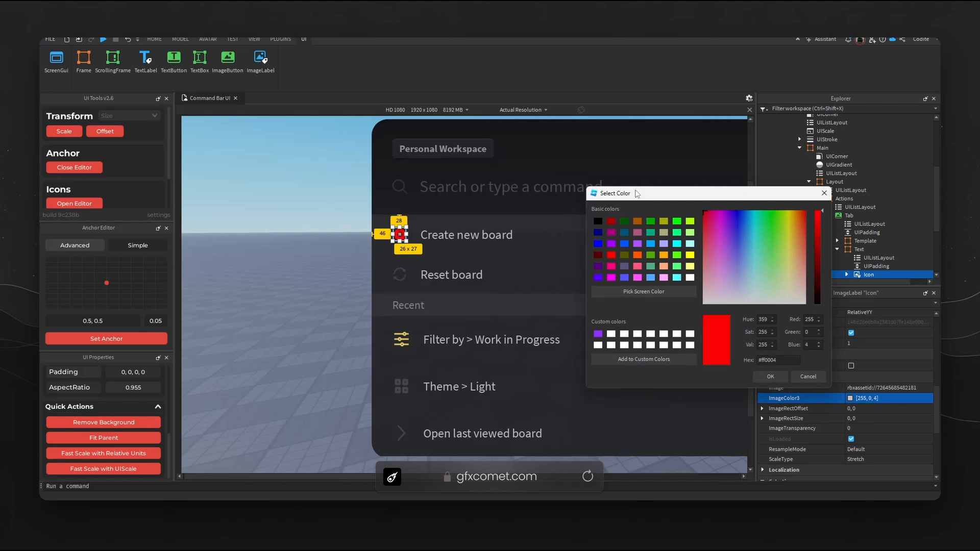
{"action": "left_click", "coordinate": [770, 377]}
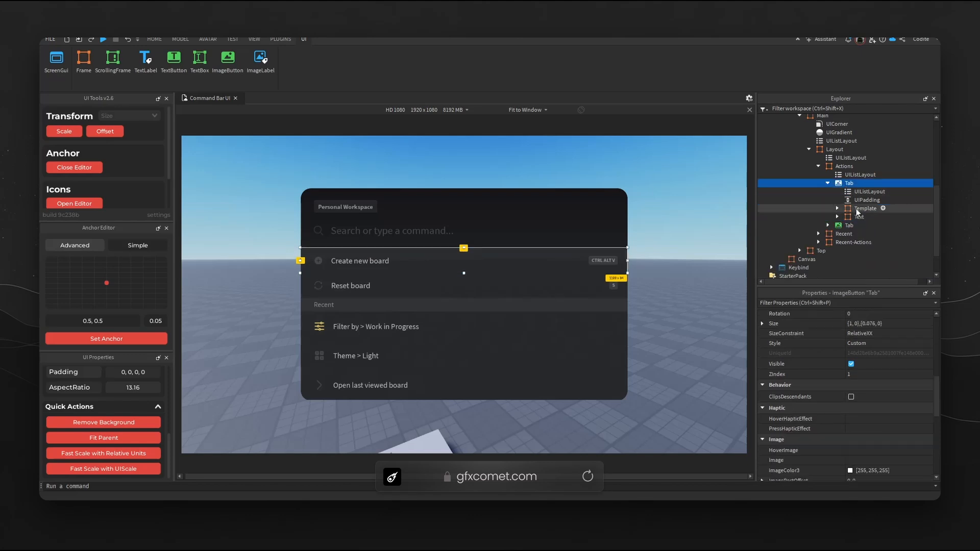
Step: Inspect the first Tab's Template and Text frames, then clear the selection
{"action": "left_click", "coordinate": [864, 209]}
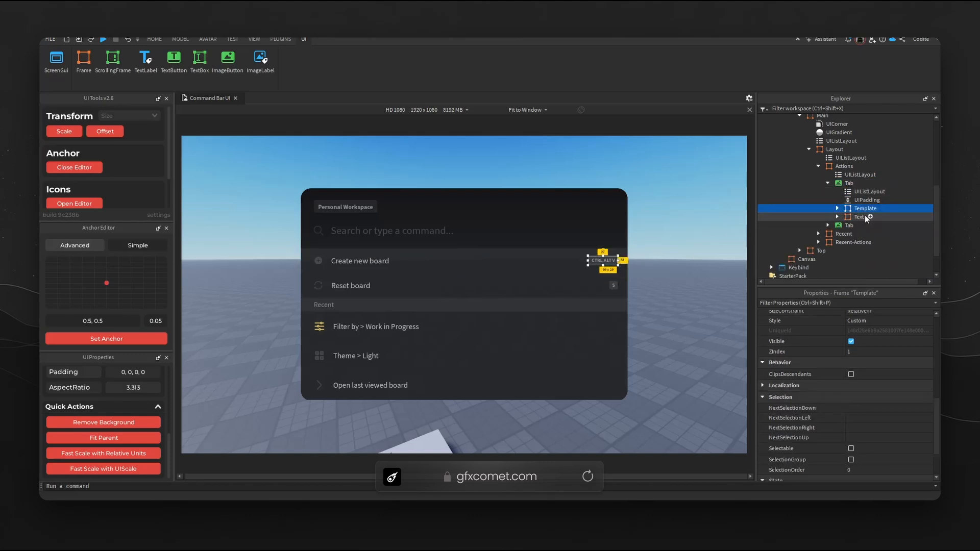
{"action": "left_click", "coordinate": [859, 217]}
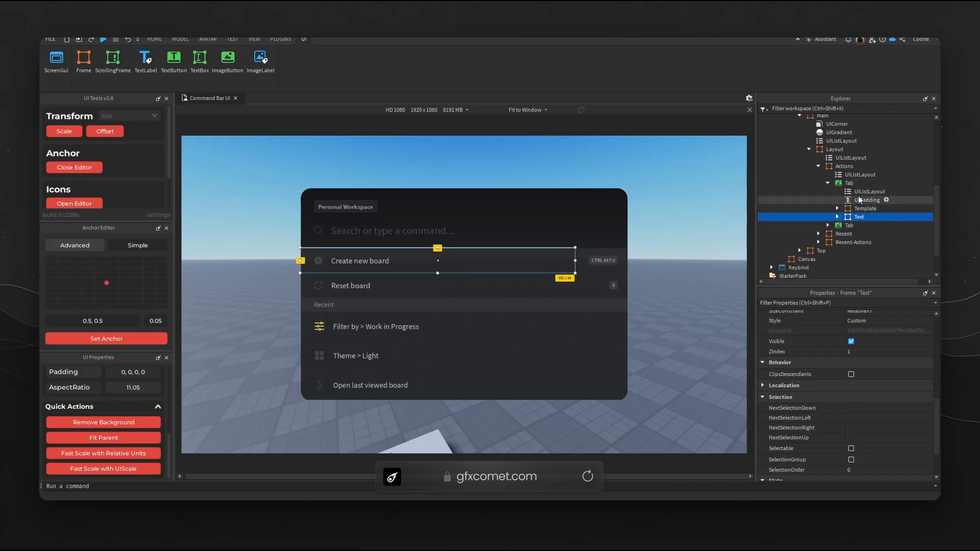
{"action": "left_click", "coordinate": [868, 191]}
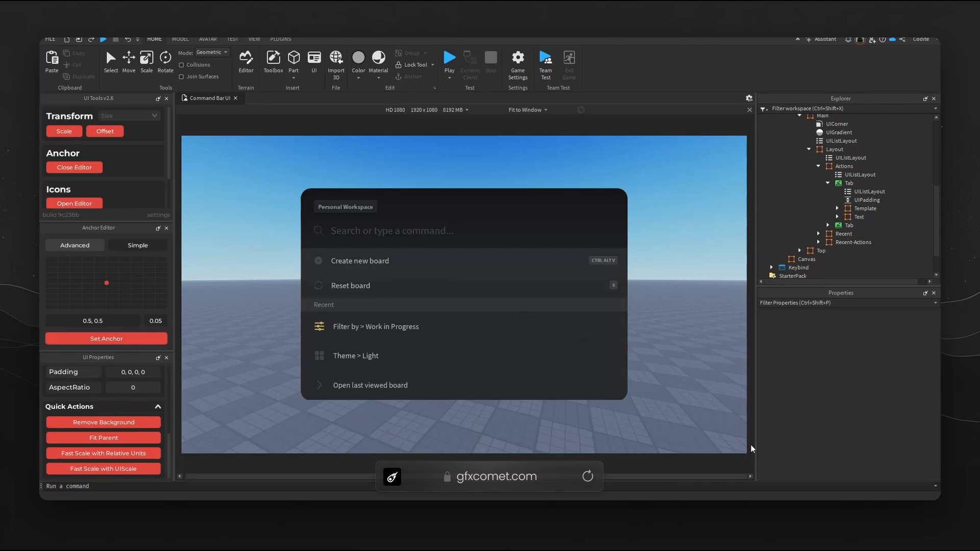
{"action": "mouse_move", "coordinate": [717, 405]}
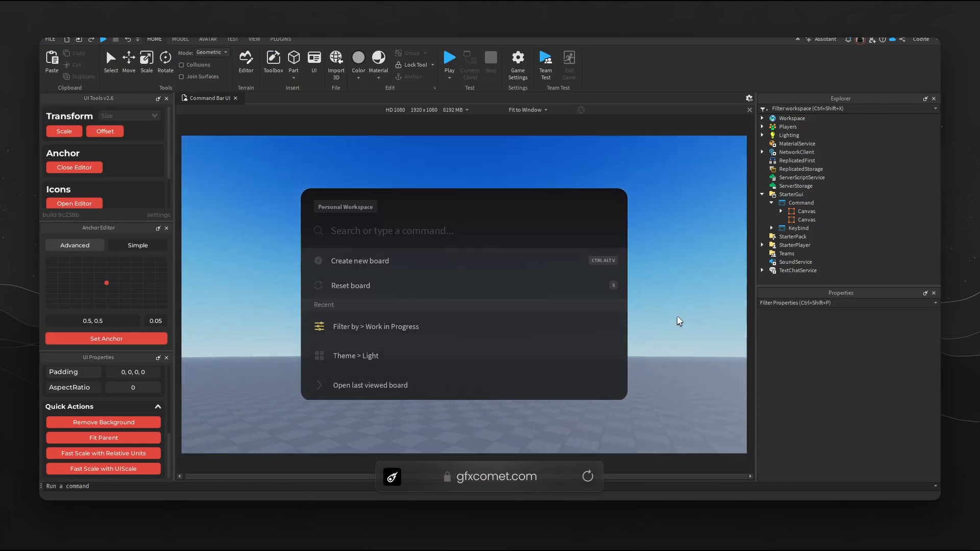
{"action": "mouse_move", "coordinate": [698, 322]}
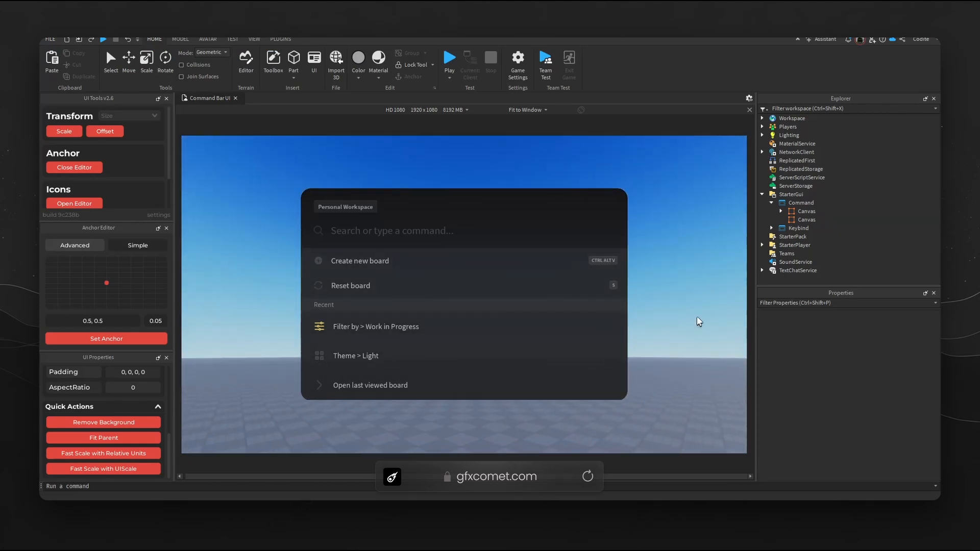